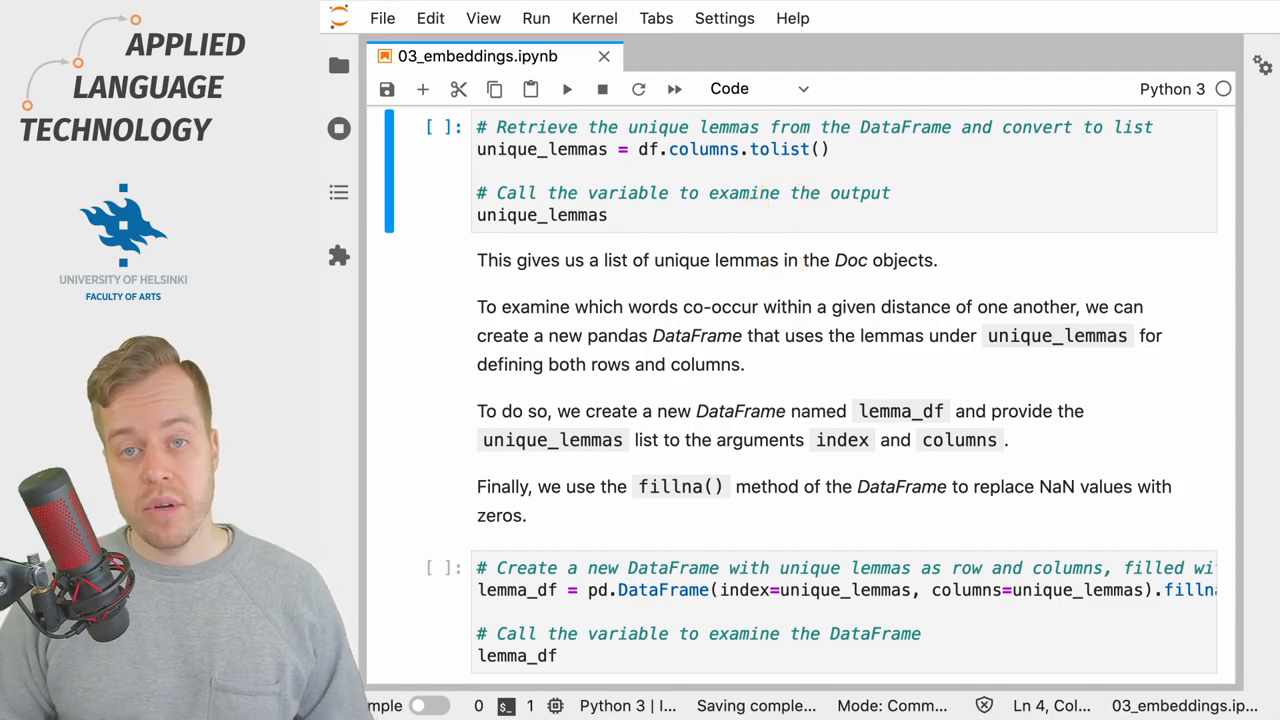
Run the cell that extracts the unique lemmas and displays them as a list
left_click(568, 88)
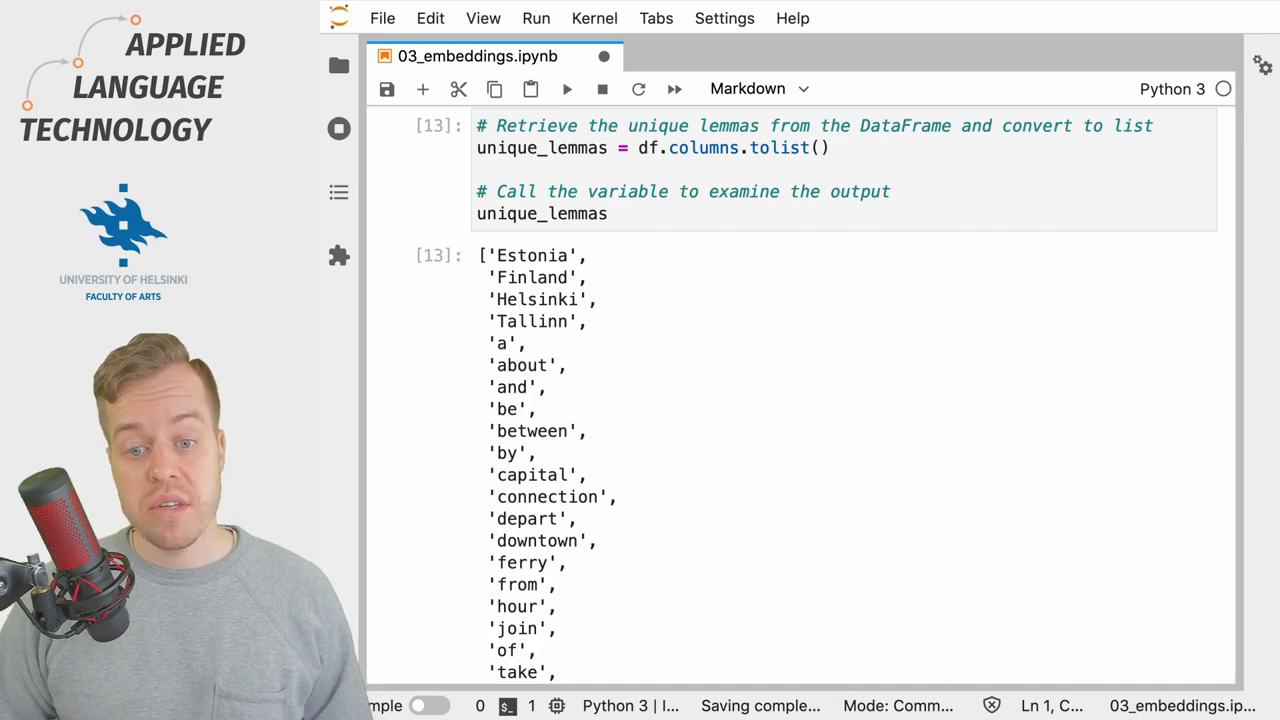
scroll("down", 3)
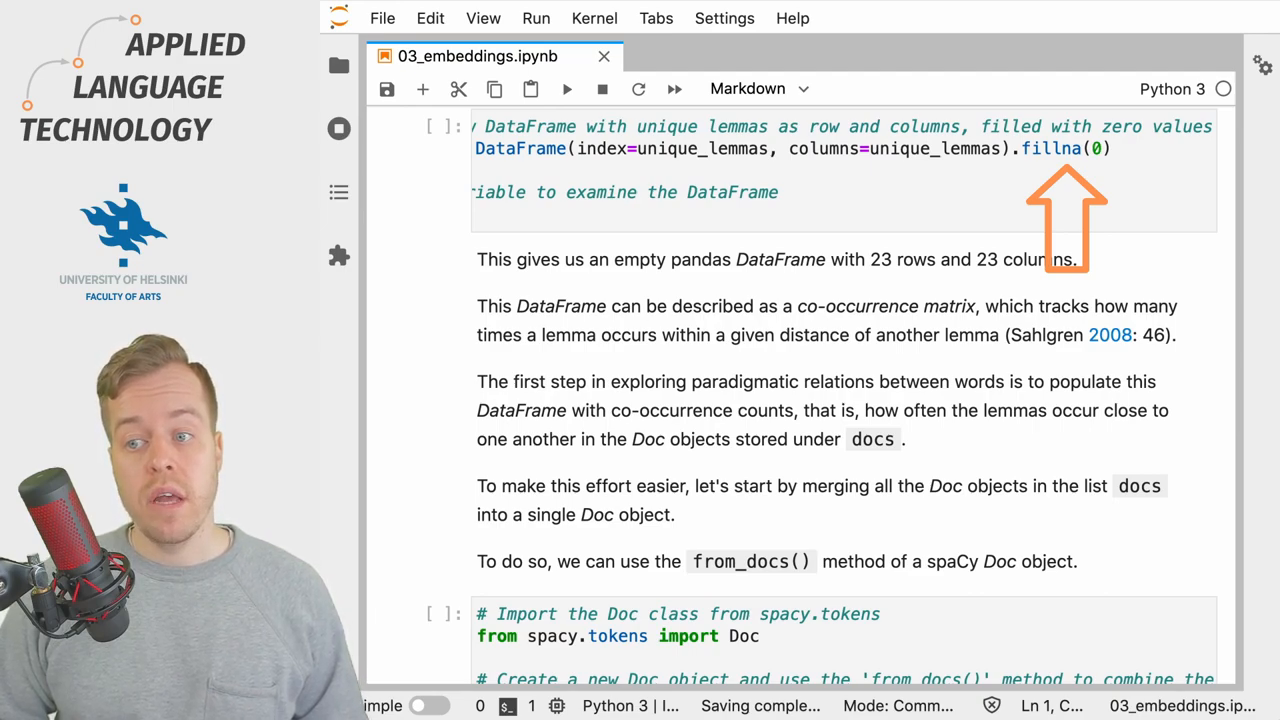
Run the cell building lemma_df with unique lemmas as rows and columns, filled with zeros
left_click(568, 88)
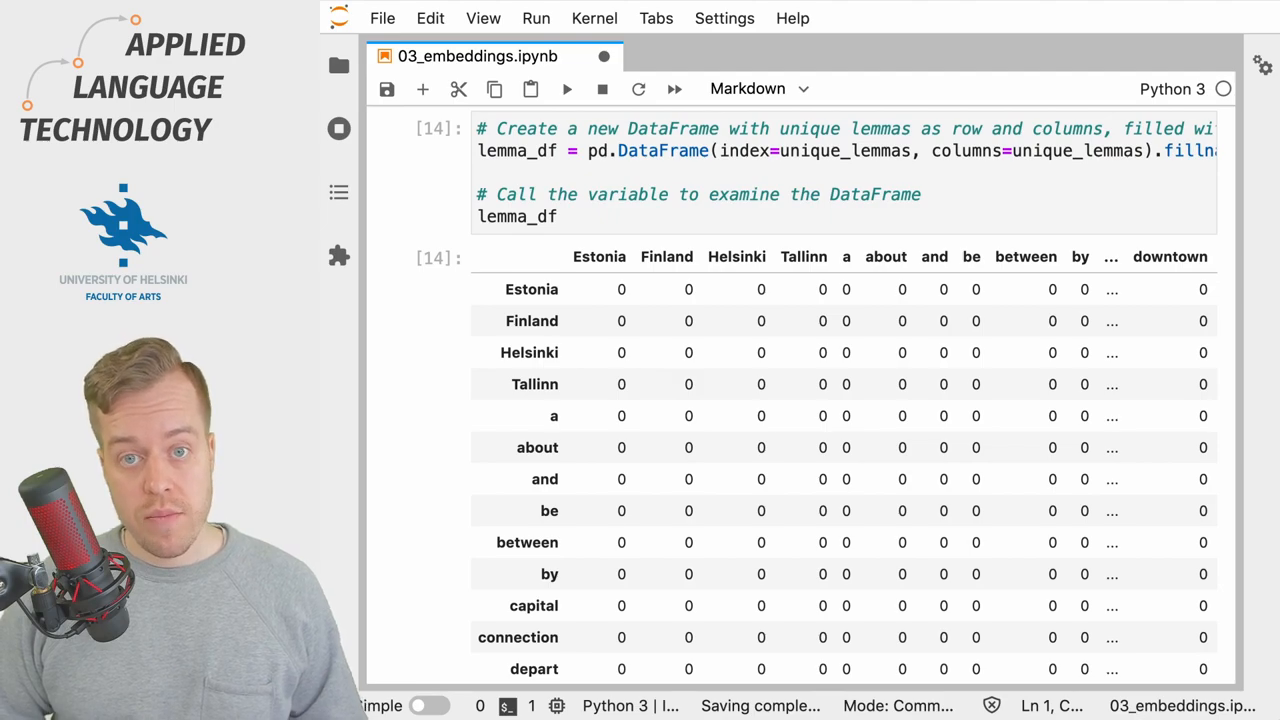
scroll("down", 3)
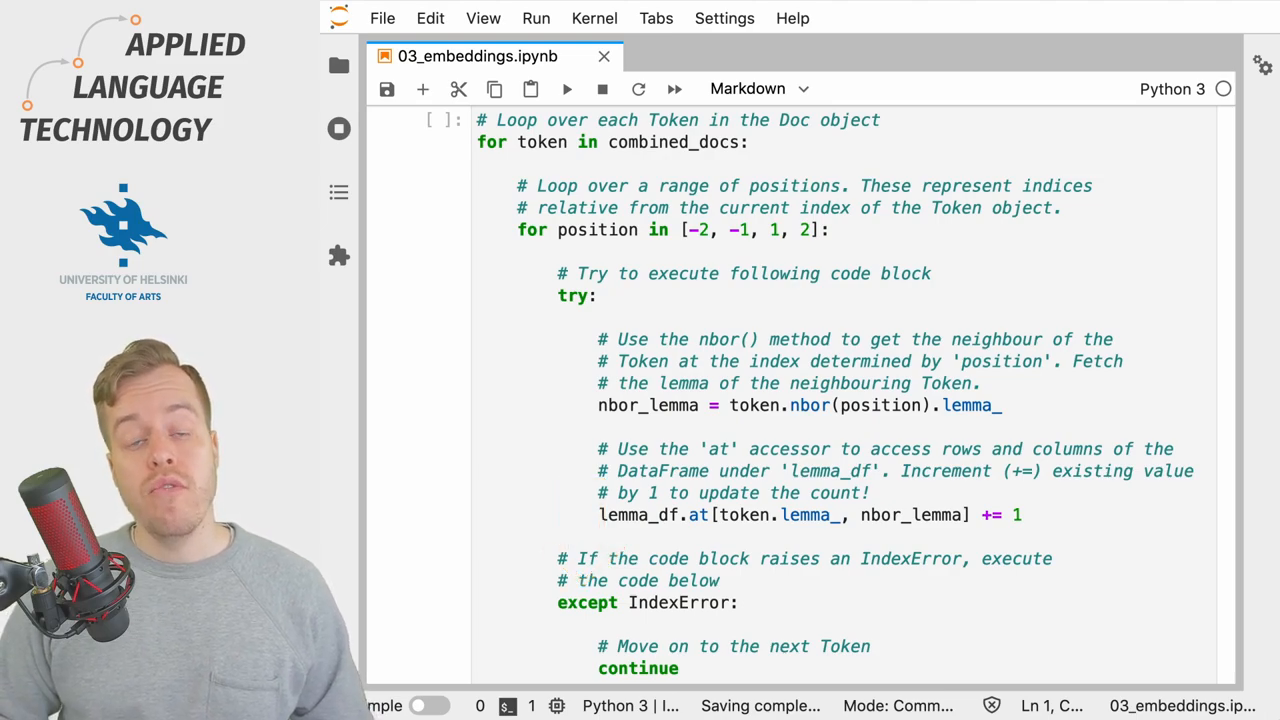
scroll("down", 3)
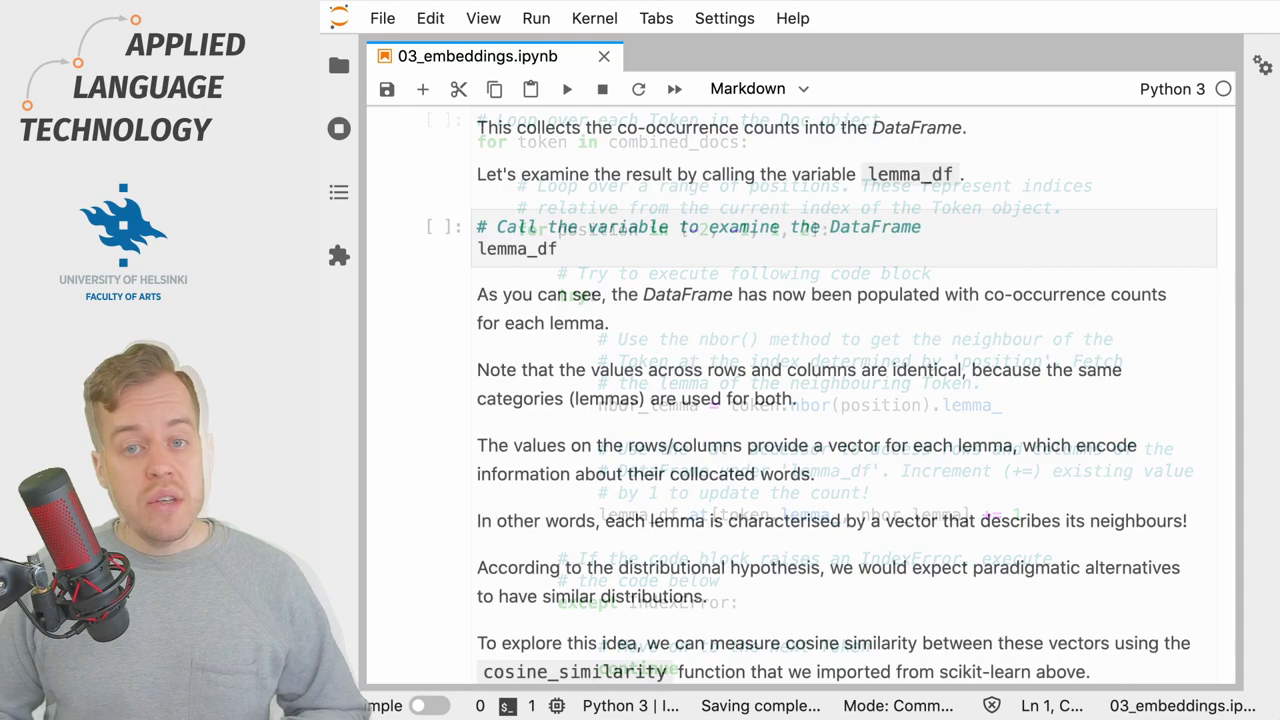